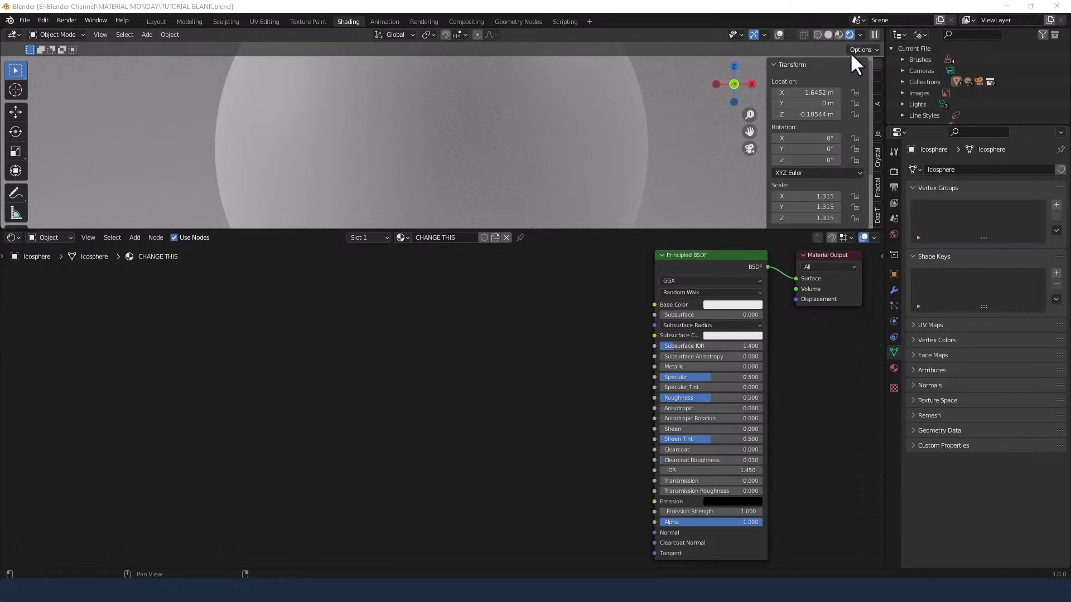
Check the Cycles render settings and set the Principled BSDF Metallic to 1.0.
click(895, 171)
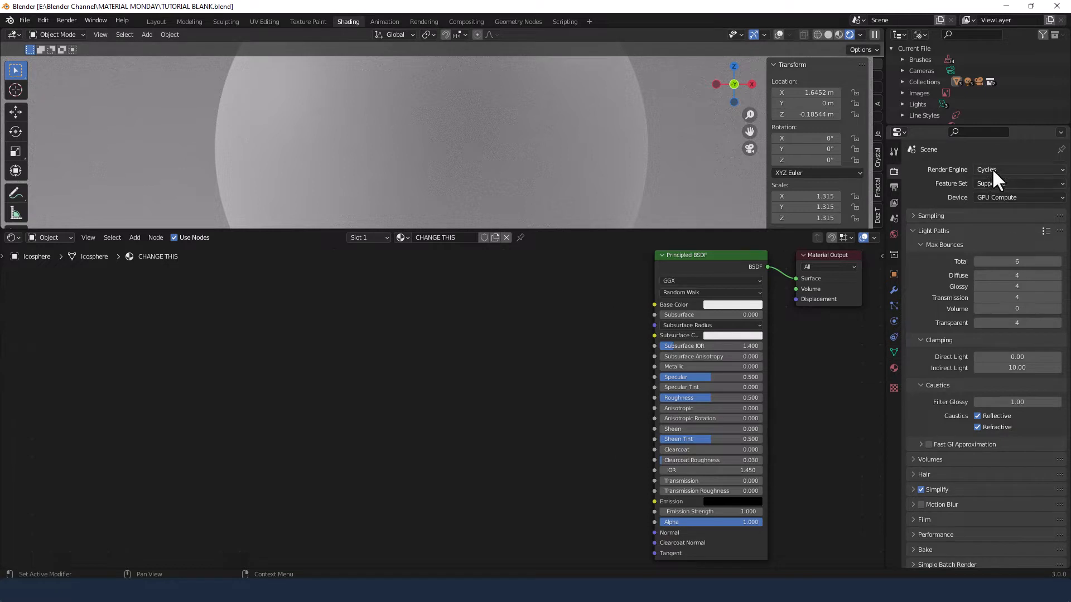
click(1017, 183)
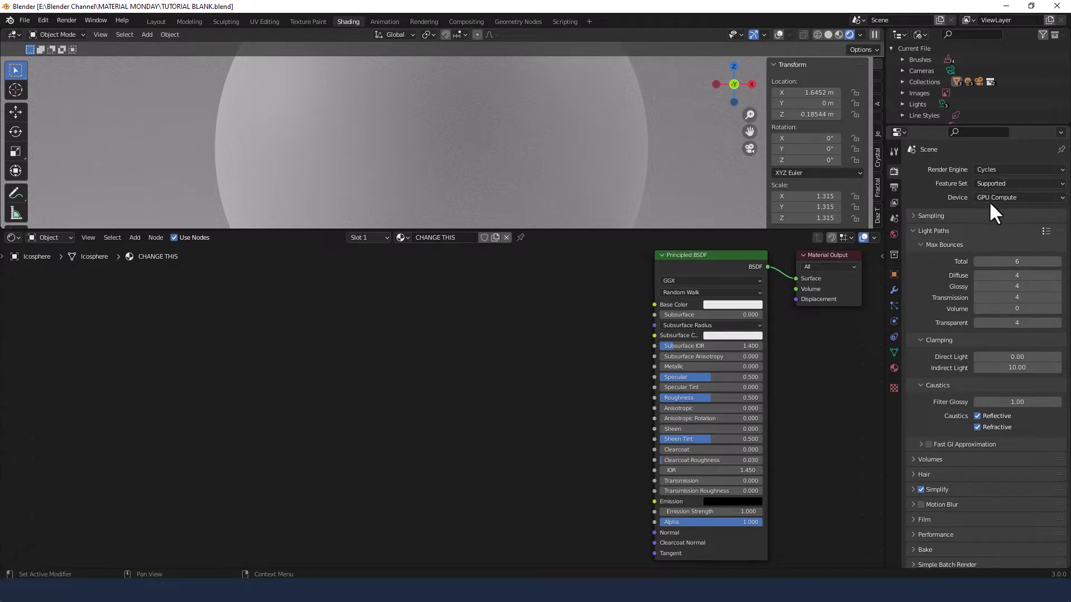
mouse_move(657, 456)
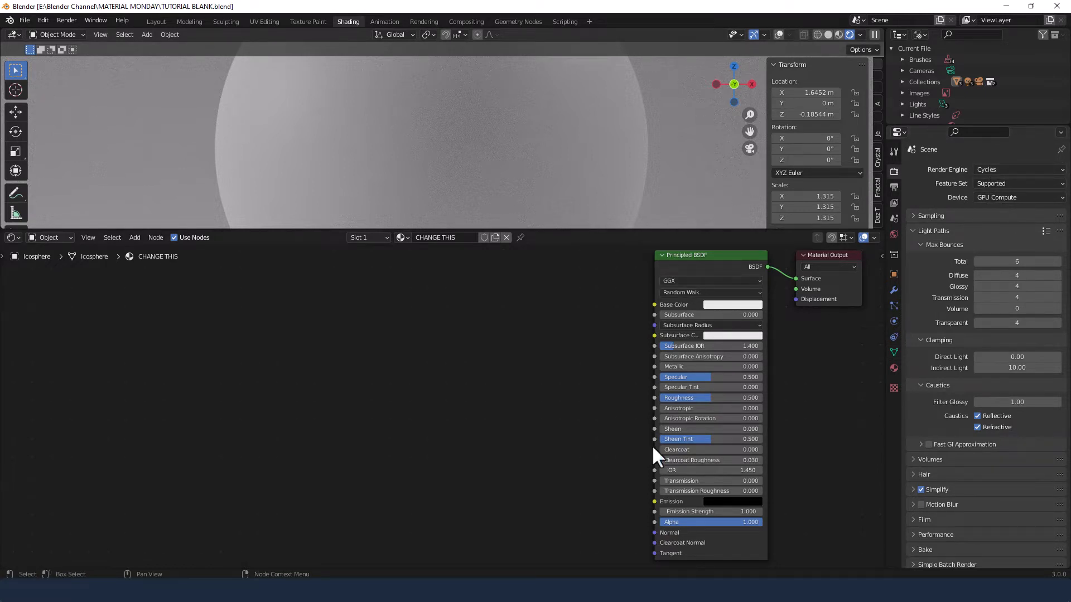
mouse_move(790, 367)
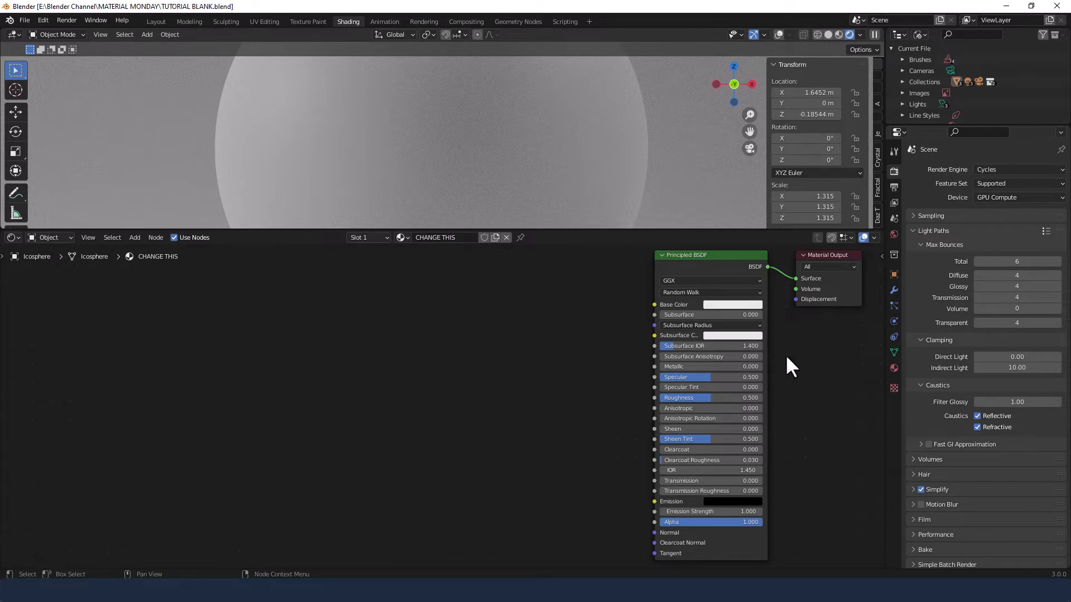
mouse_move(697, 362)
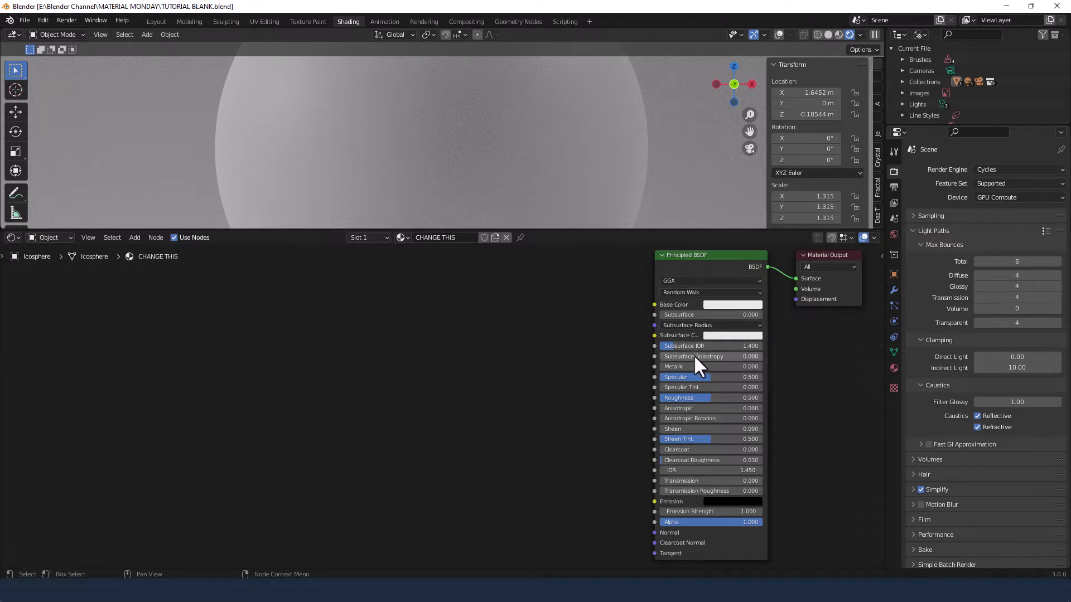
drag(710, 366, 745, 366)
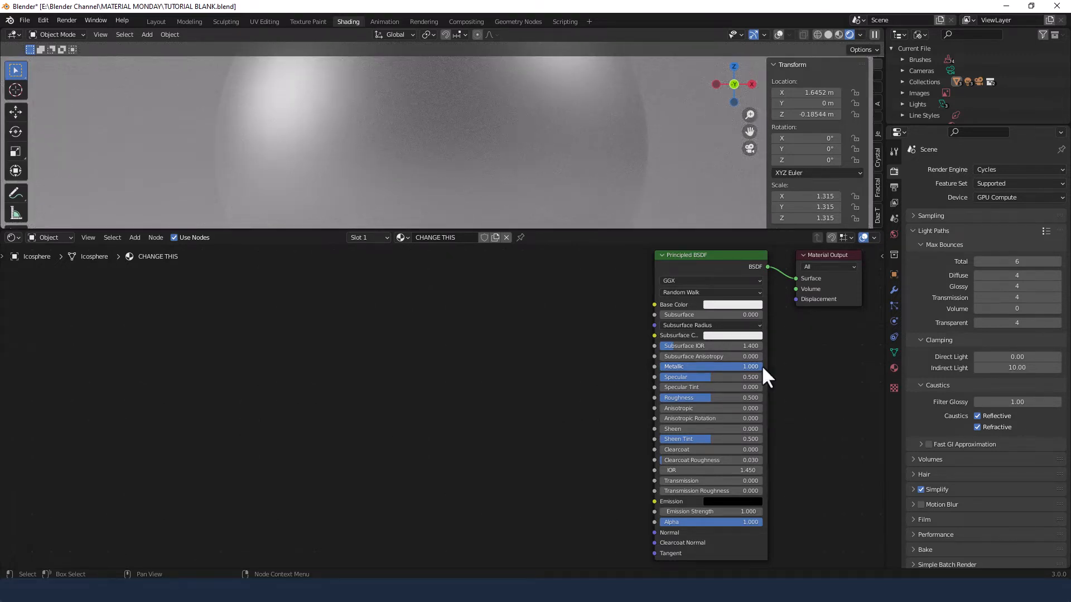
mouse_move(529, 348)
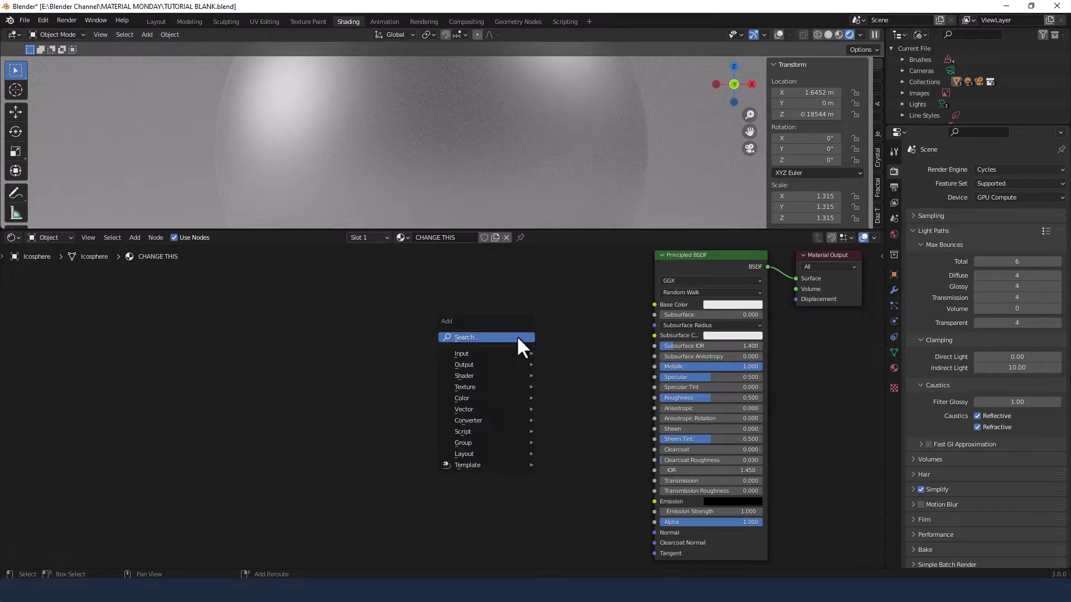
Add a Voronoi Texture node and link its Distance output to the Principled BSDF Normal.
text(vo)
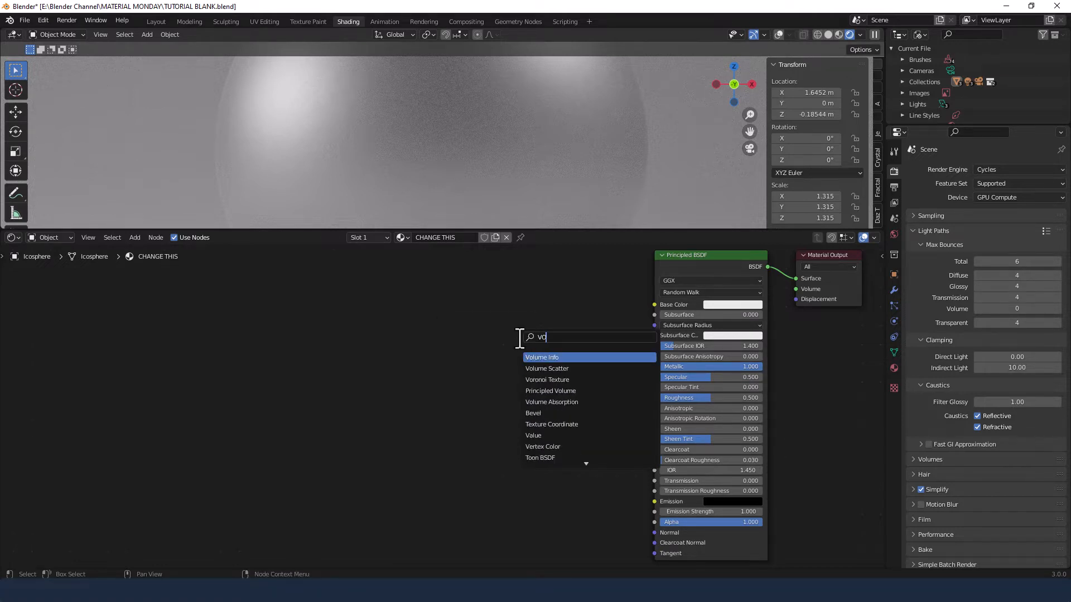
click(547, 380)
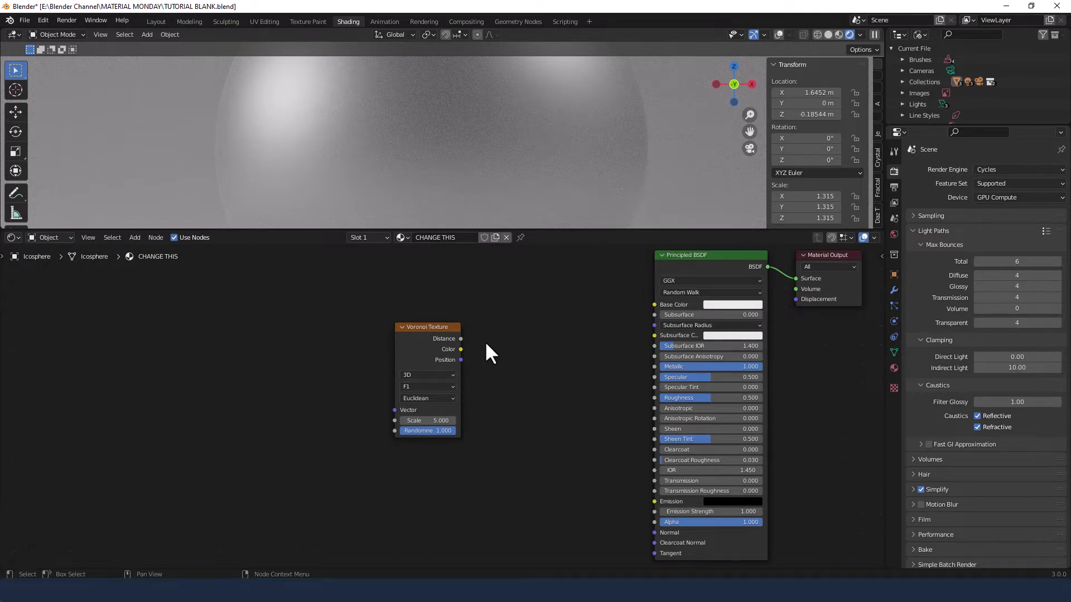
mouse_move(465, 352)
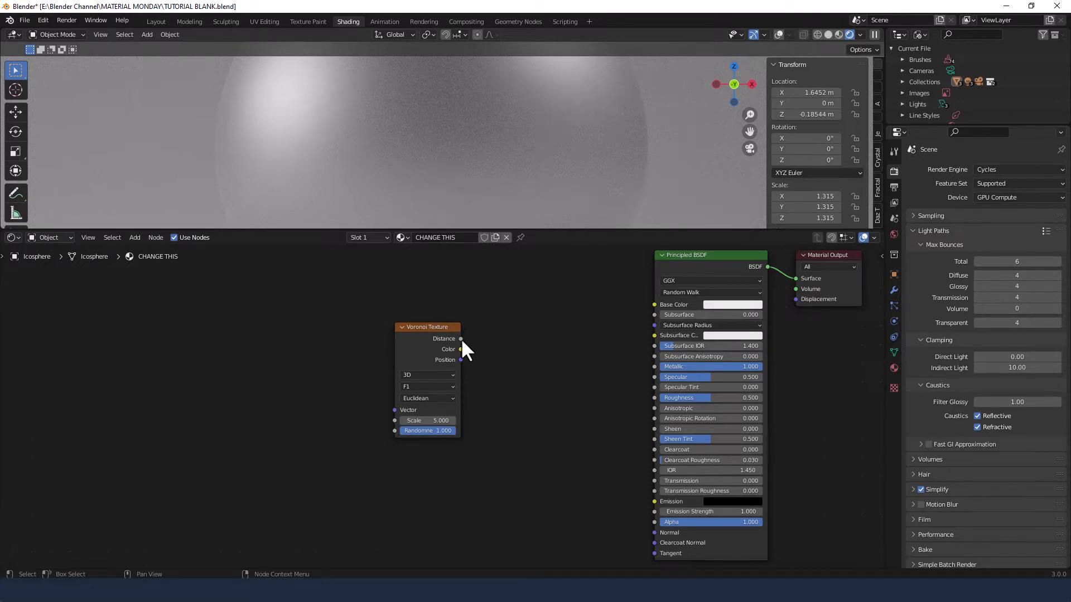
drag(462, 338, 651, 545)
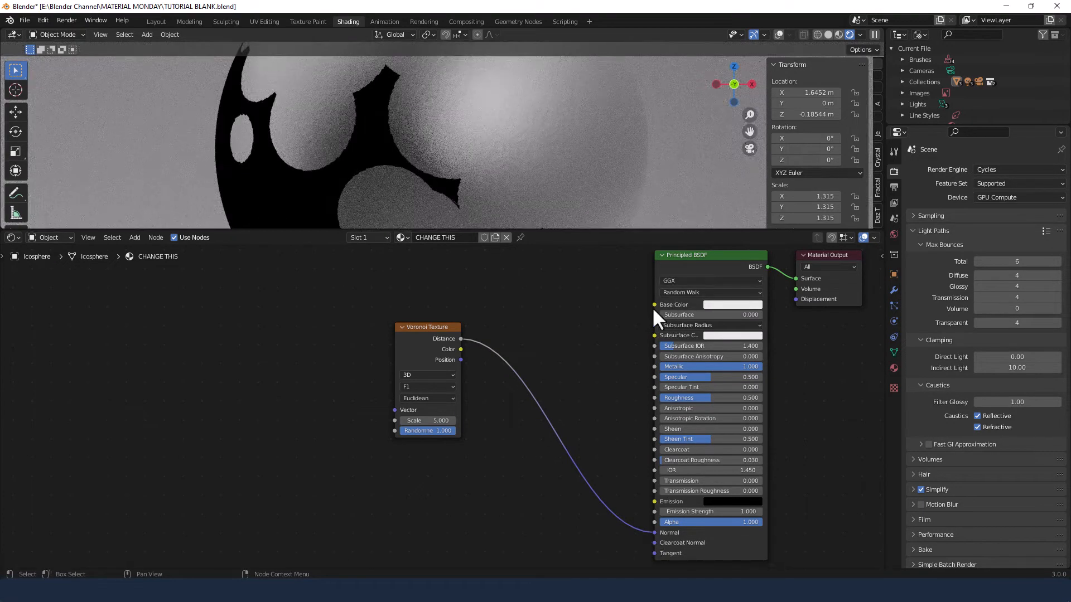
mouse_move(499, 343)
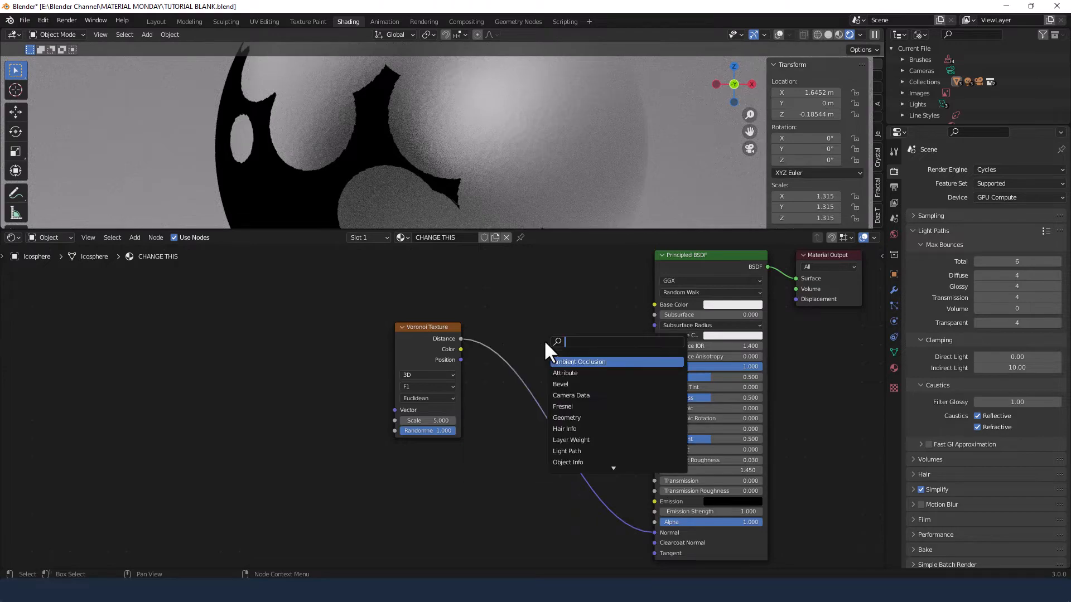
Drop a Bump node onto the Voronoi-to-Normal link and move the Voronoi node left.
text(BUMP)
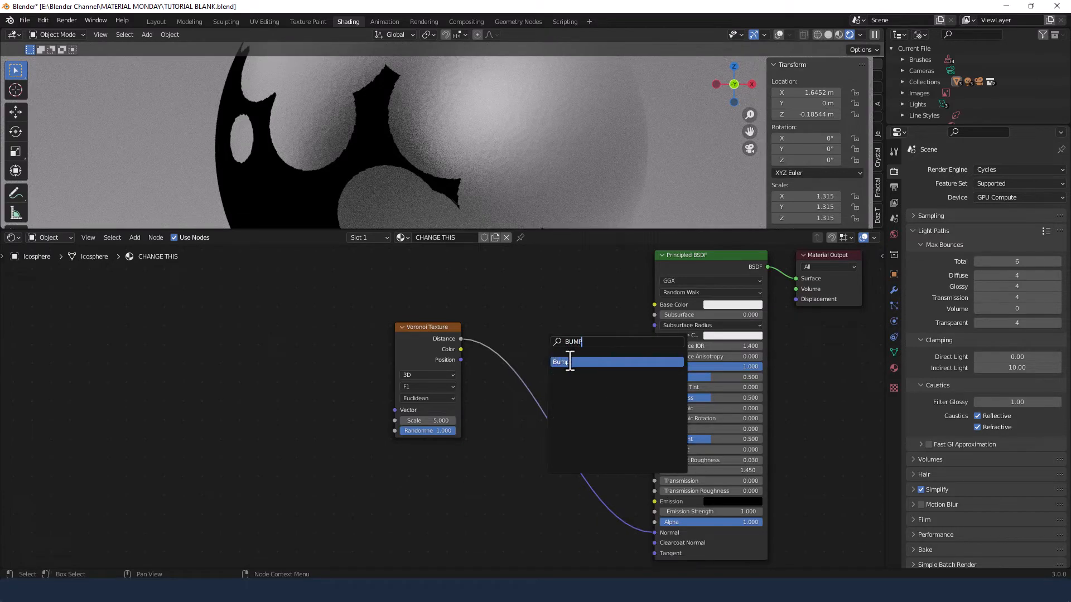
click(560, 362)
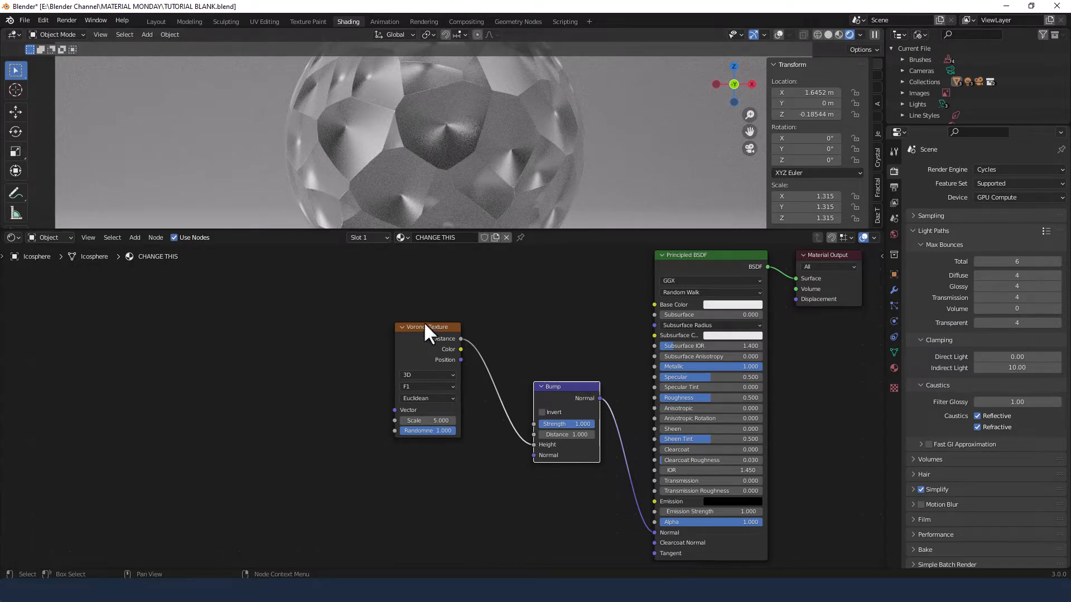
drag(427, 326, 334, 328)
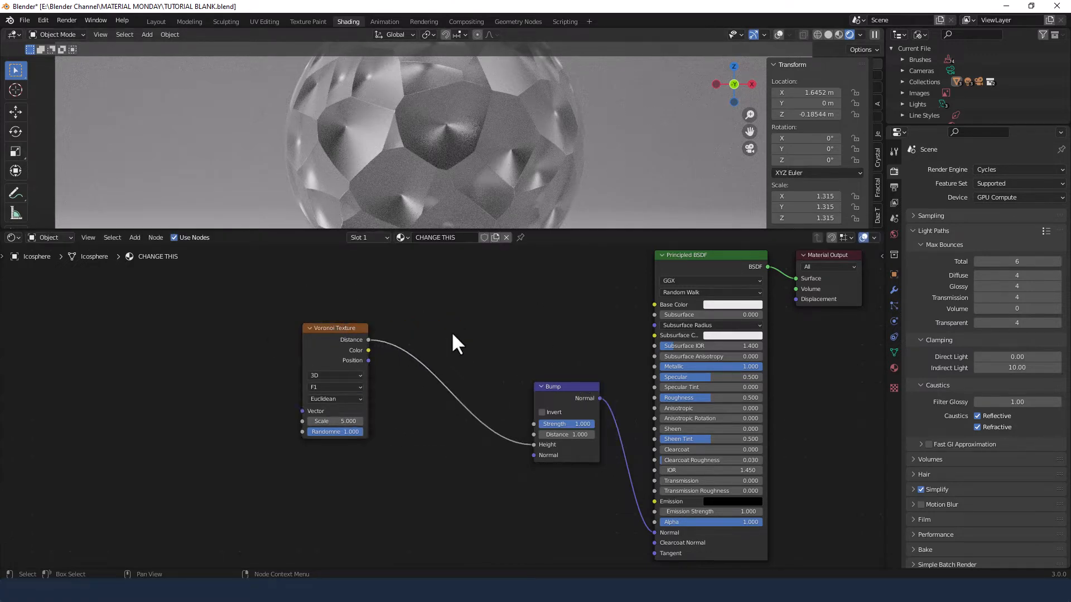
Add a ColorRamp with black stop at 0.250, feed it into Bump Height, and invert the bump.
text(col)
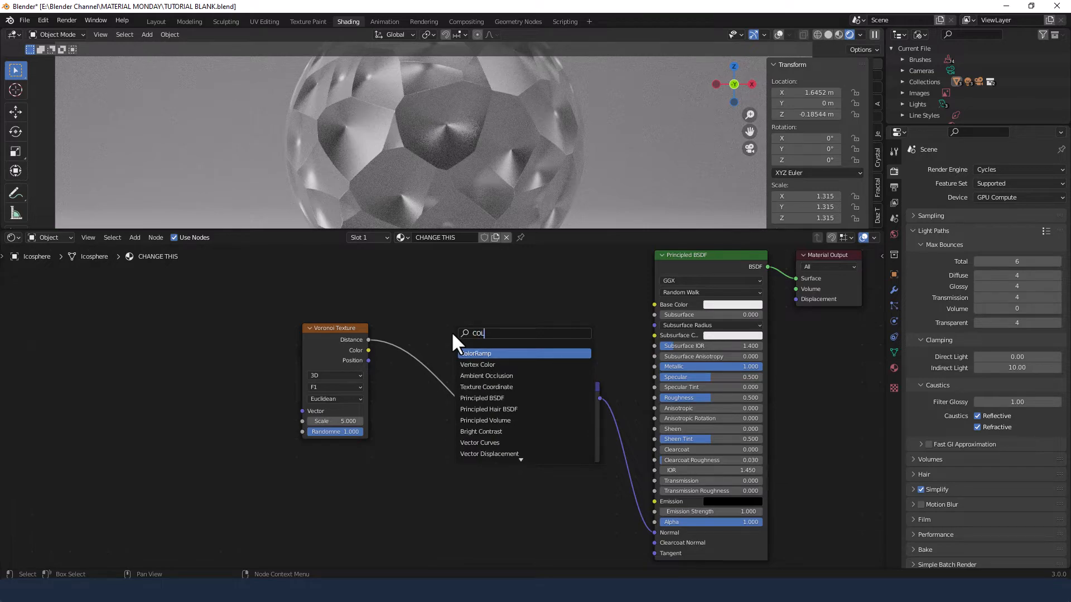
click(478, 353)
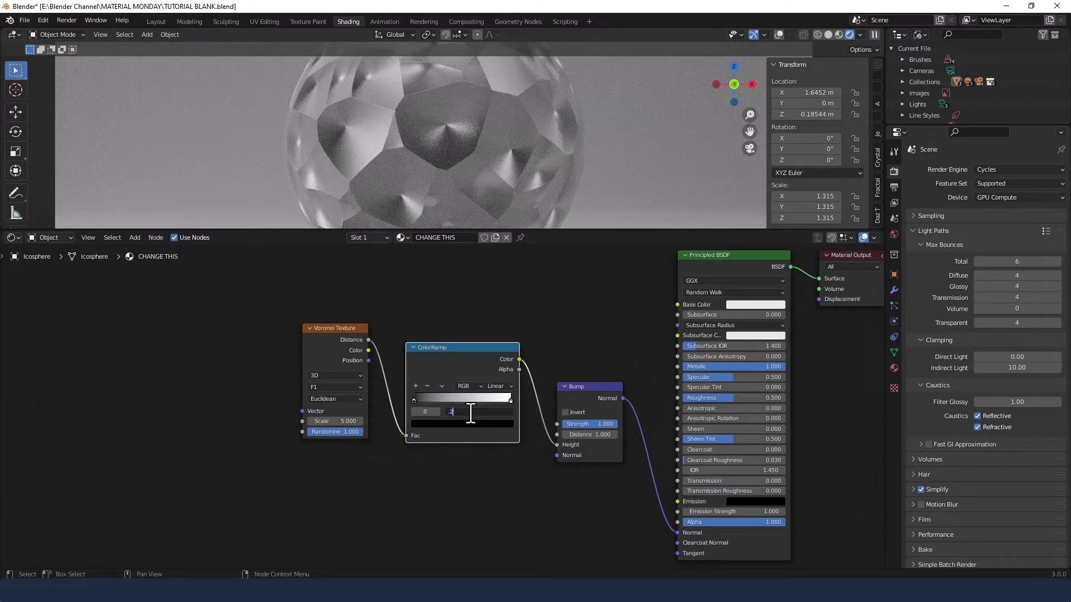
click(471, 411)
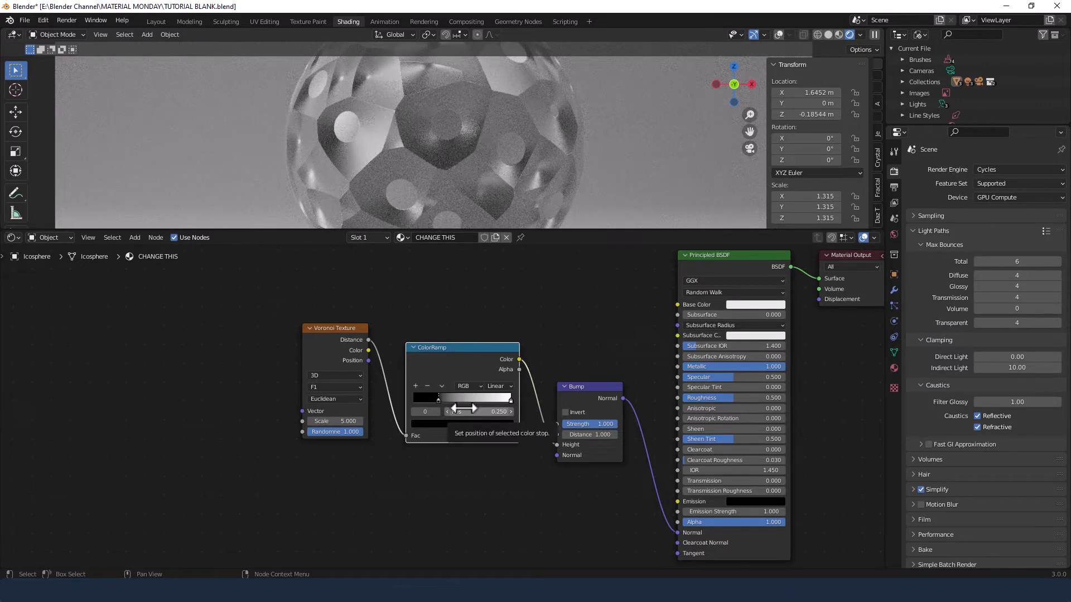
mouse_move(519, 399)
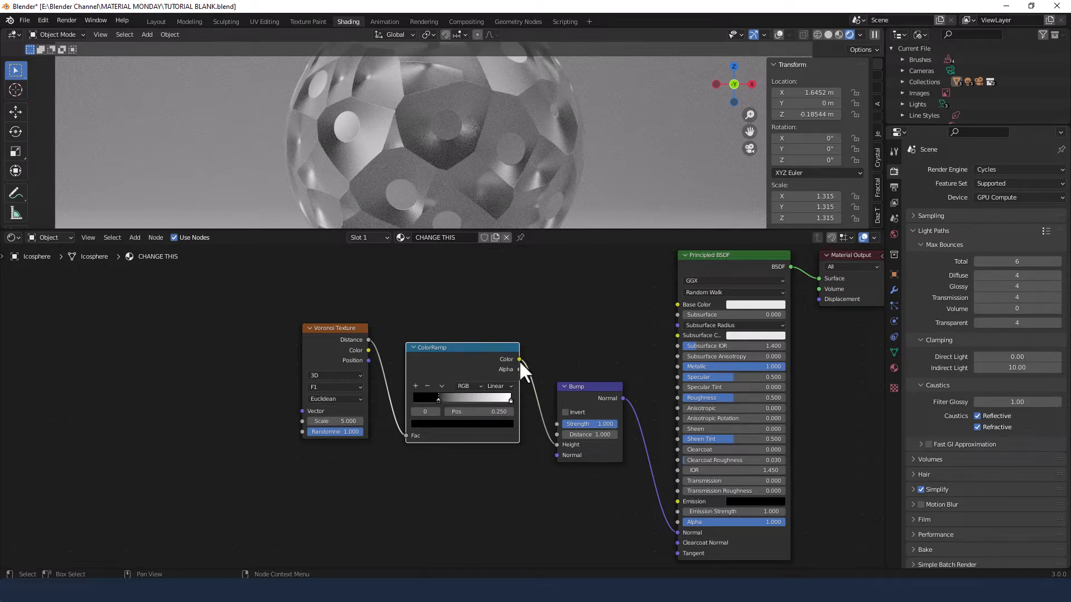
drag(519, 360, 557, 437)
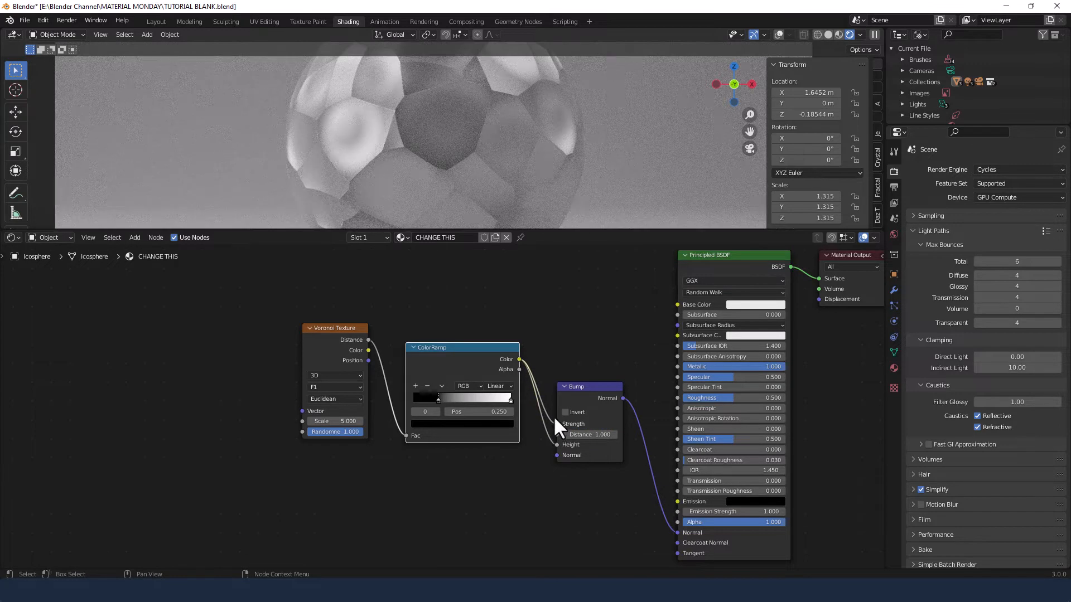
click(565, 412)
text(Mi)
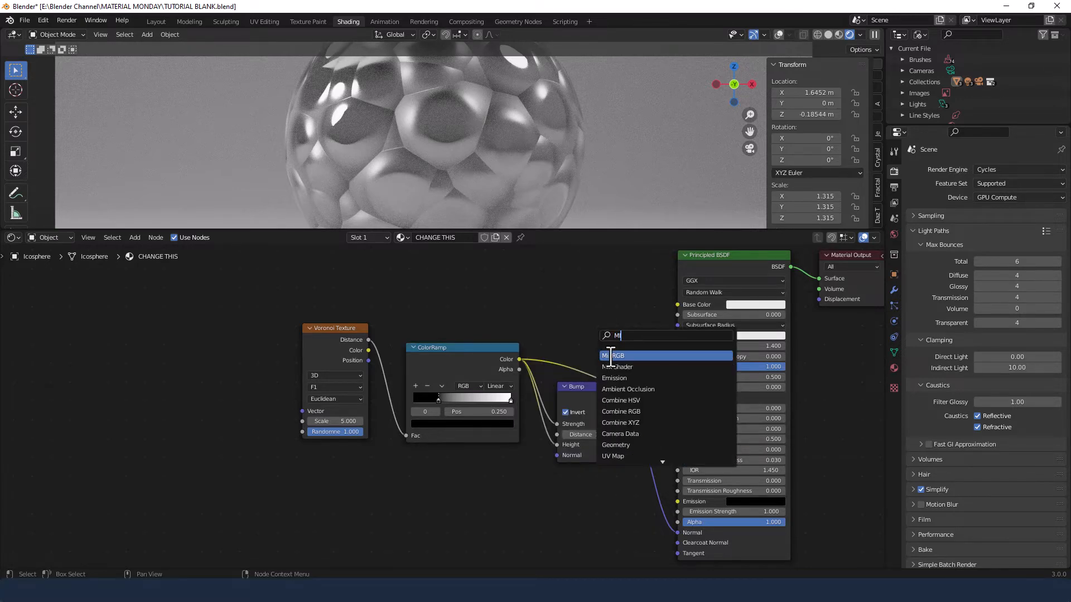
Add a Mix node fed by the ColorRamp, set to Difference with red as Color2.
click(618, 356)
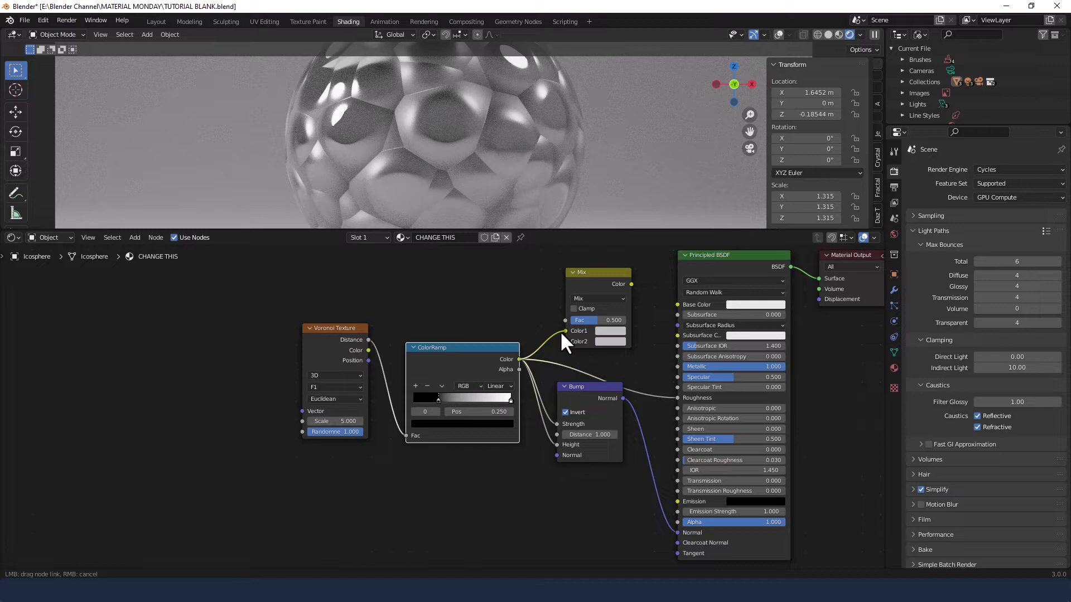
click(597, 298)
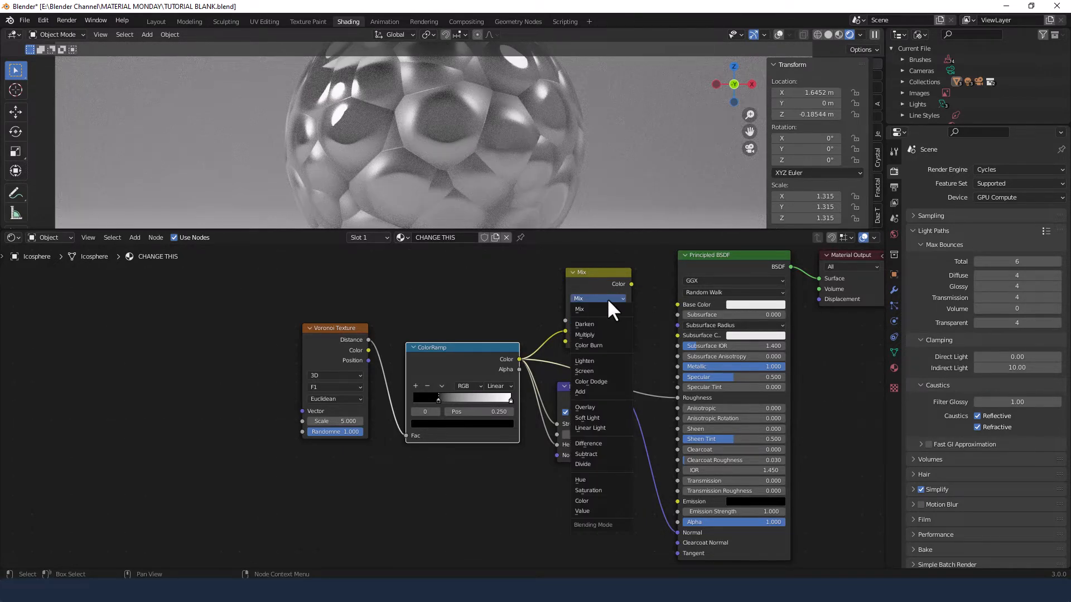
click(589, 443)
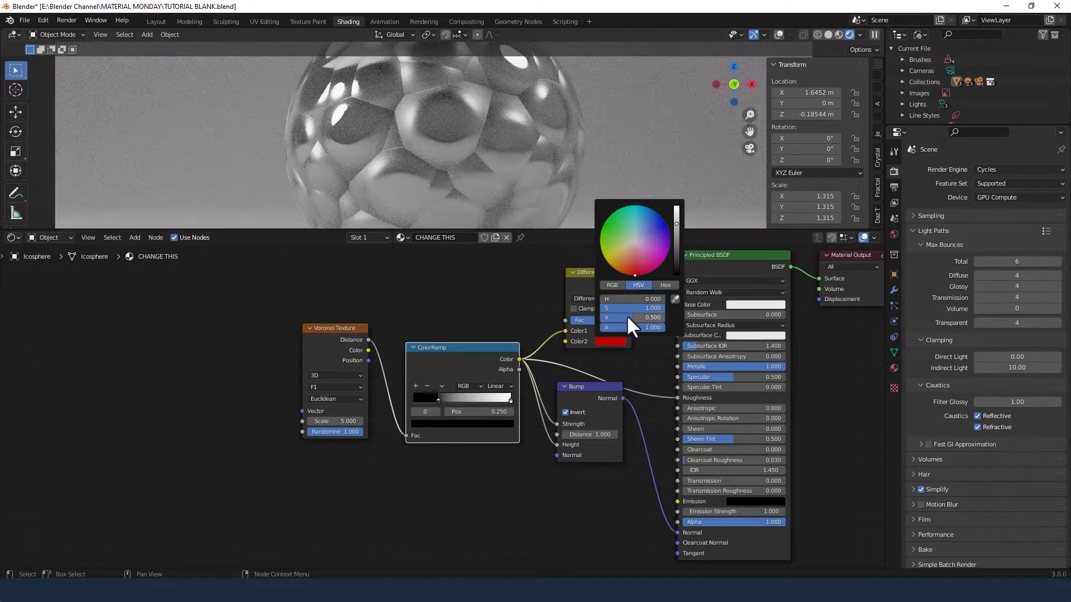
click(512, 283)
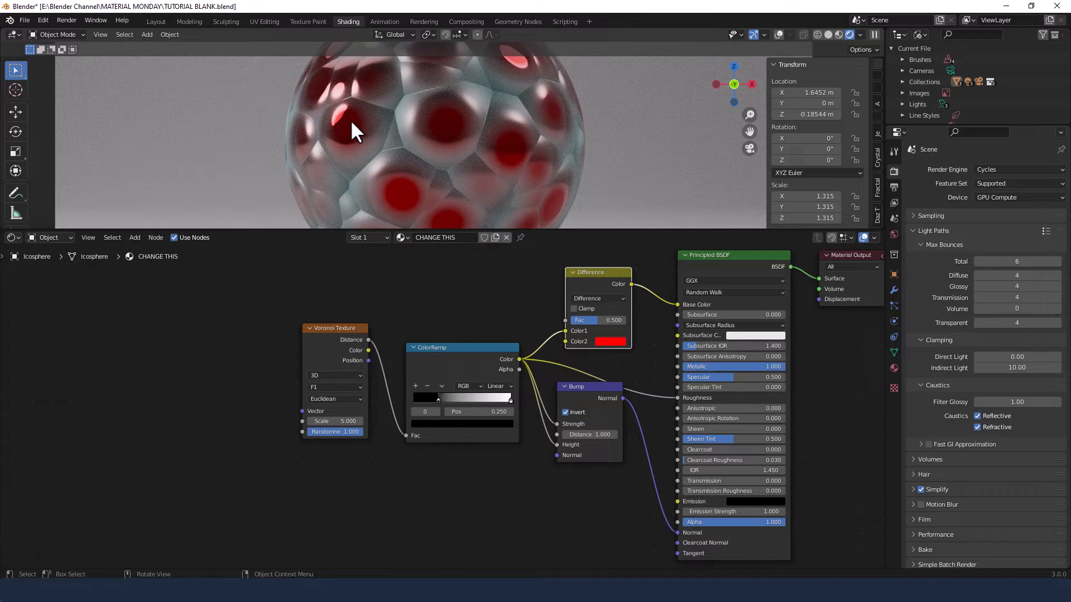
mouse_move(389, 116)
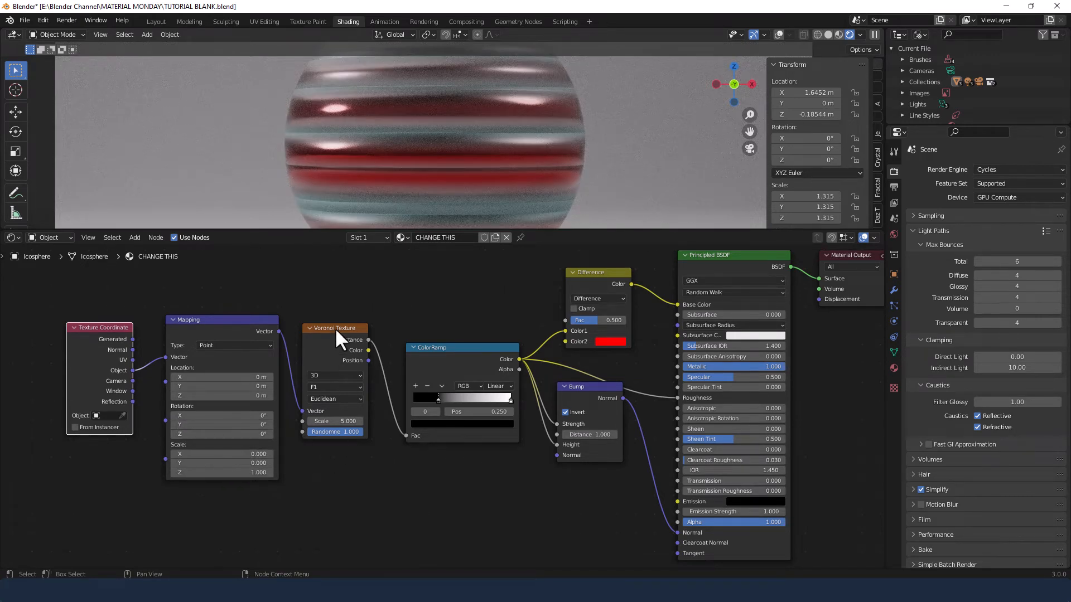
Set the Voronoi texture scale to 20 and its feature to Distance to Edge.
click(334, 420)
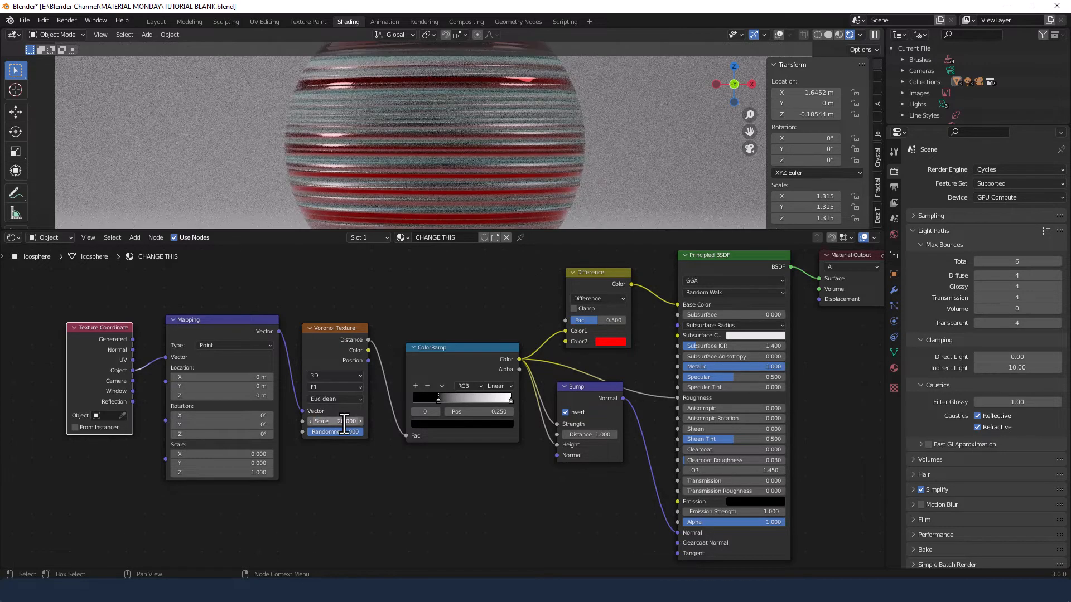
click(334, 387)
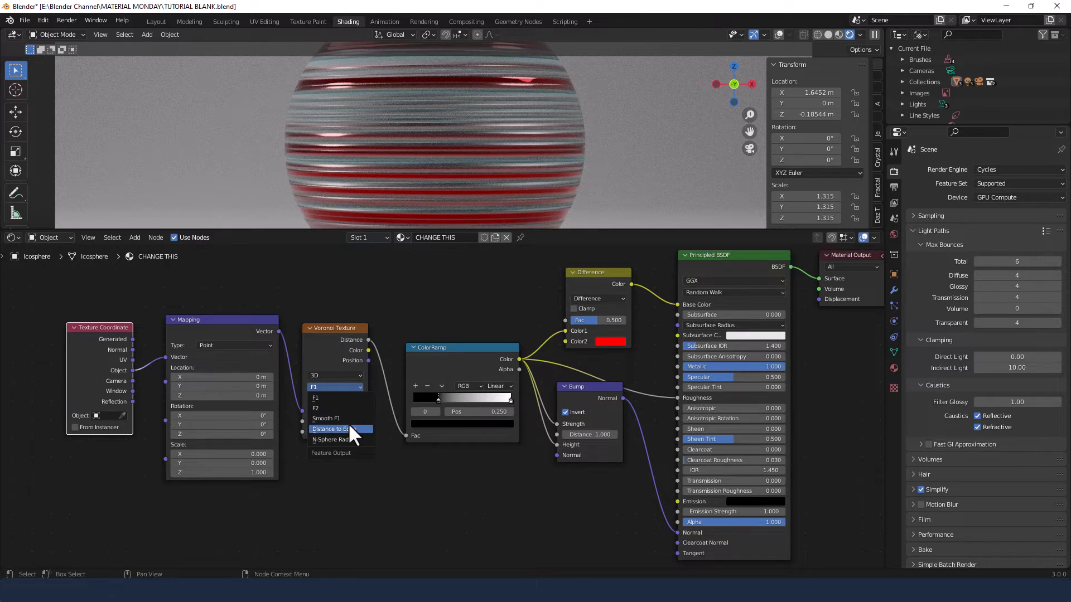
click(342, 429)
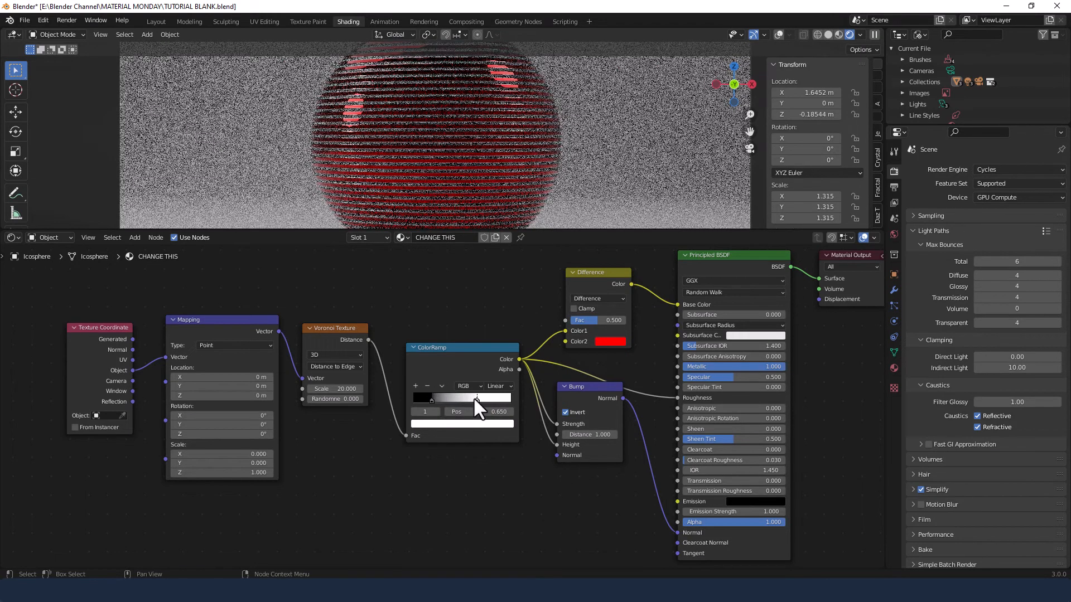
Nudge the ColorRamp white stop to about 0.695 for thinner, sharper ridges.
drag(475, 398, 485, 399)
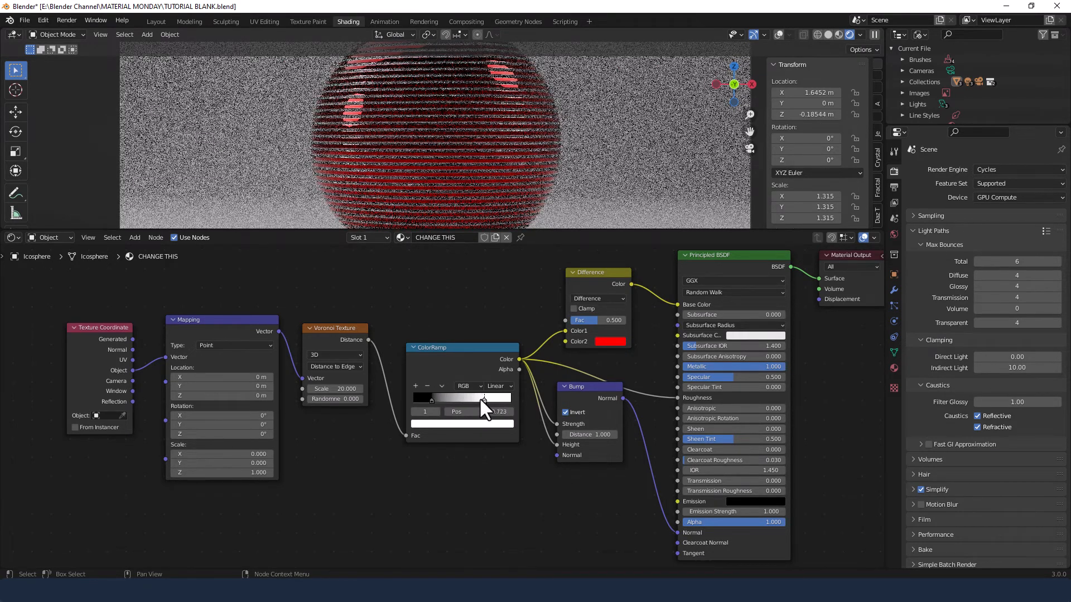
drag(484, 398, 481, 398)
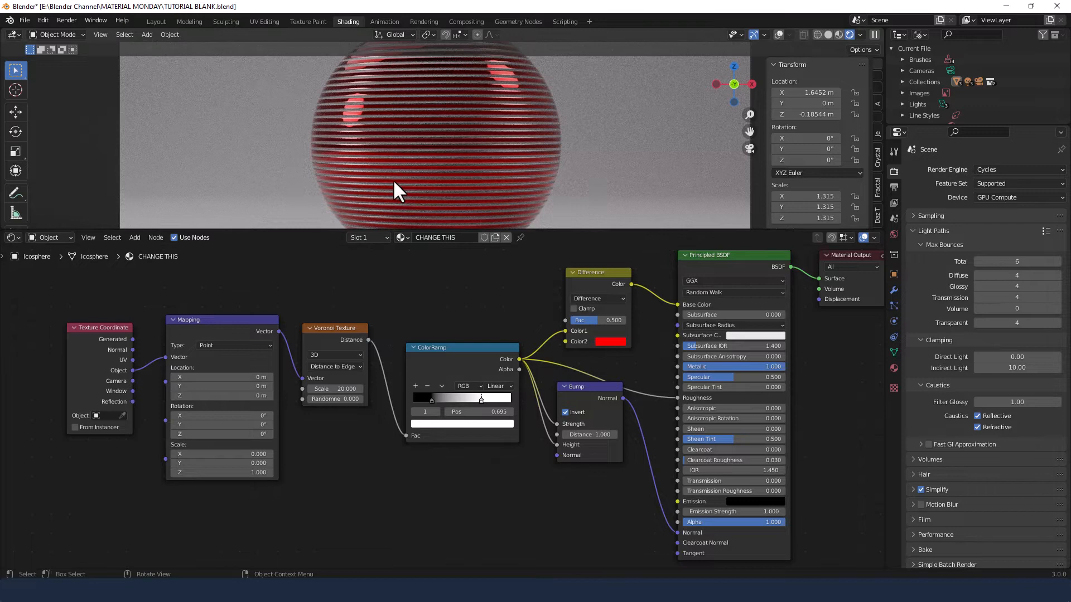
click(612, 331)
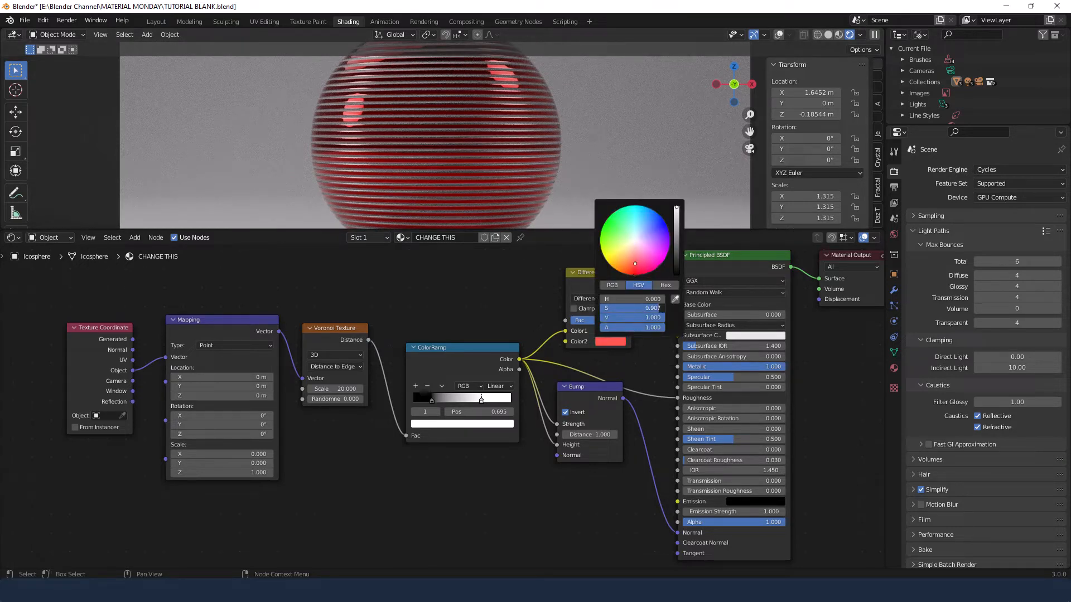
click(621, 272)
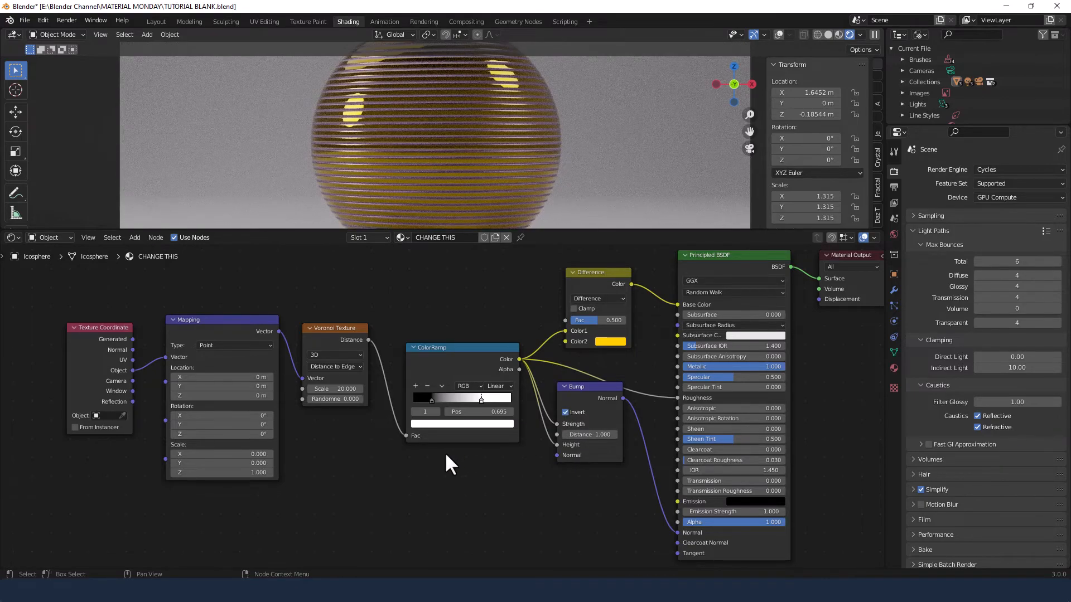
click(334, 389)
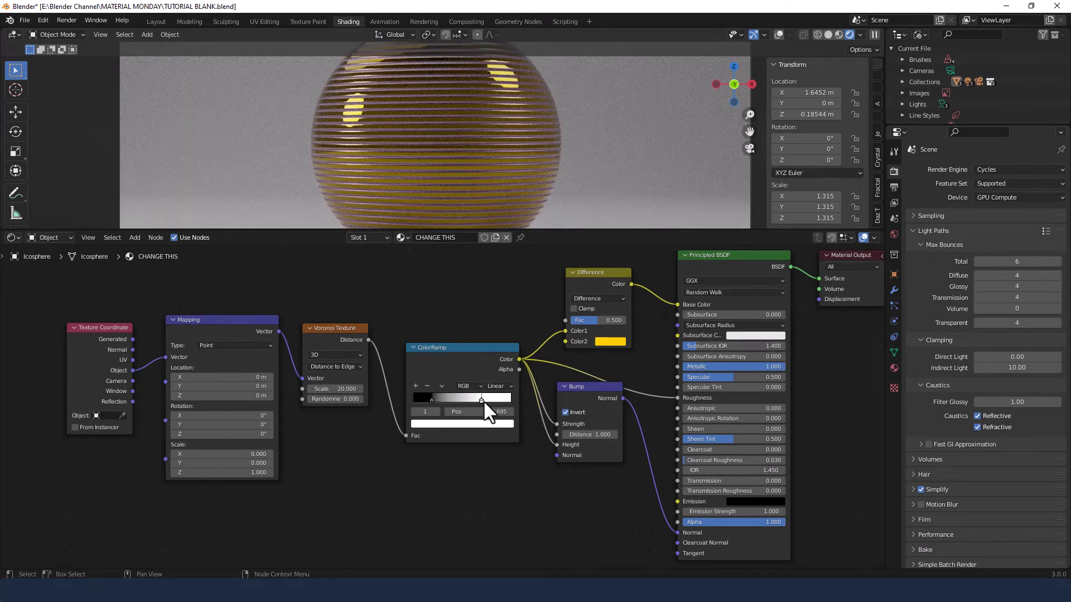
click(610, 331)
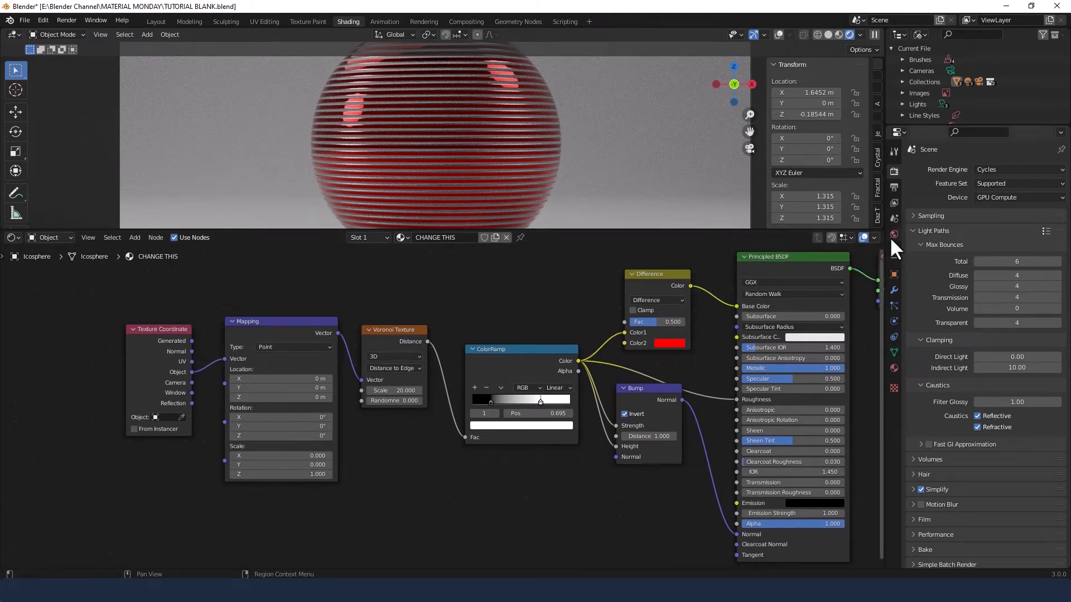
click(931, 216)
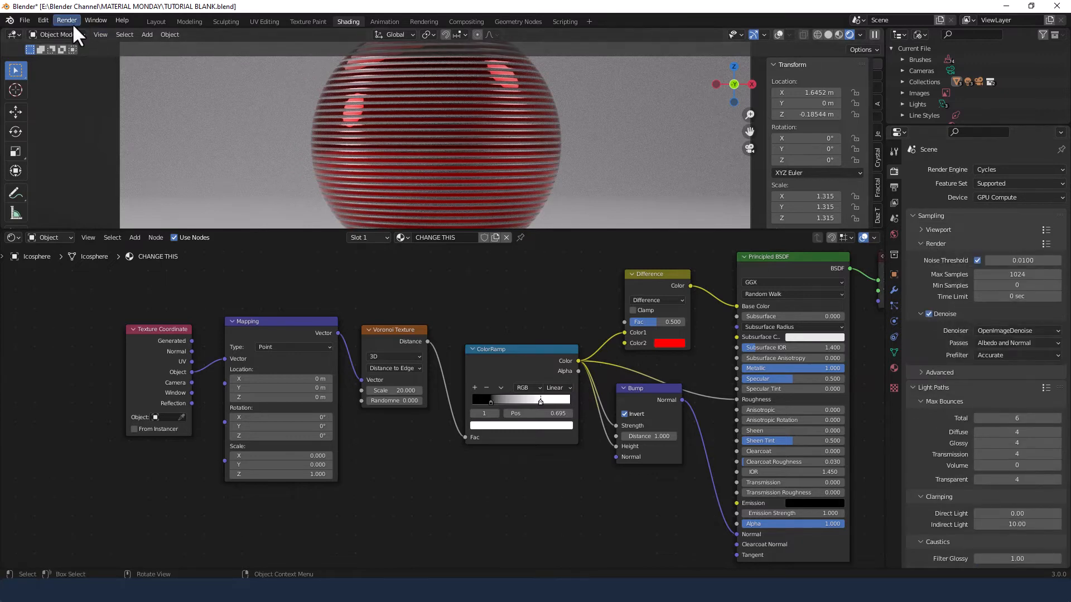
Render a still image of the sphere from the Render menu.
click(67, 20)
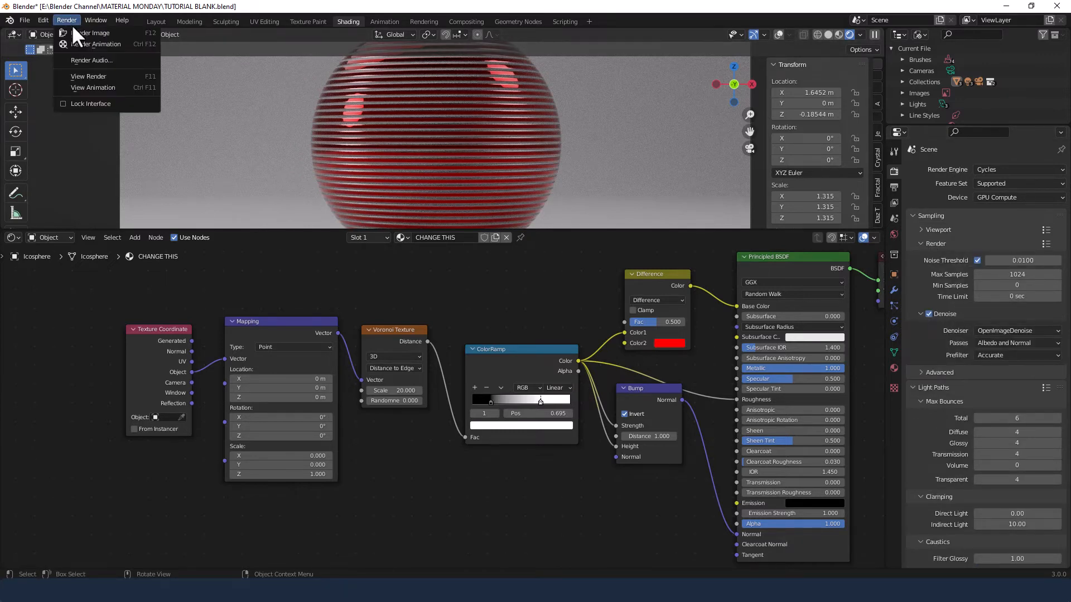
click(93, 33)
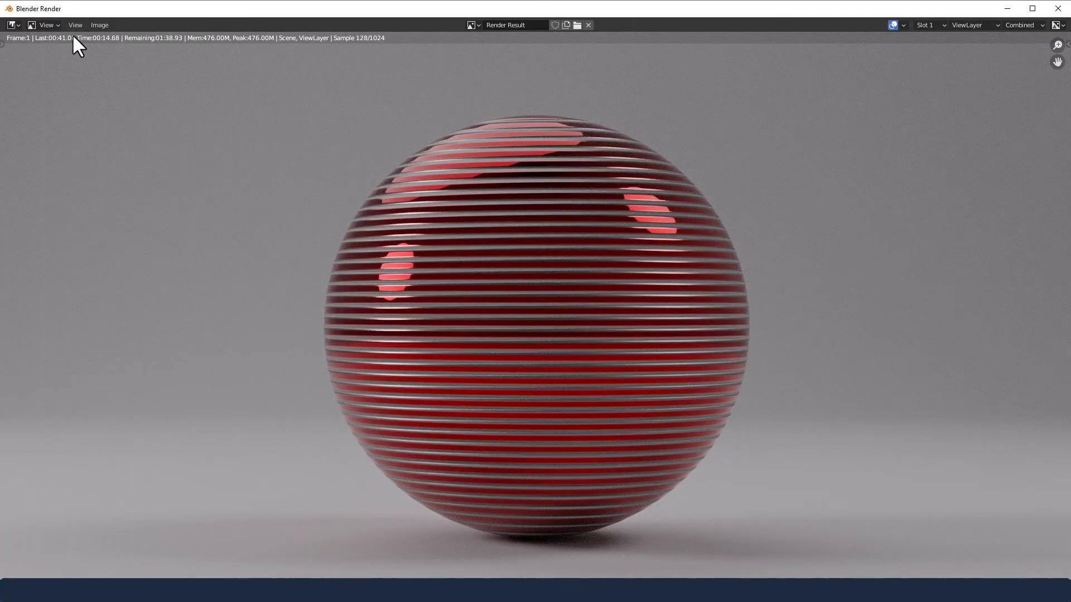